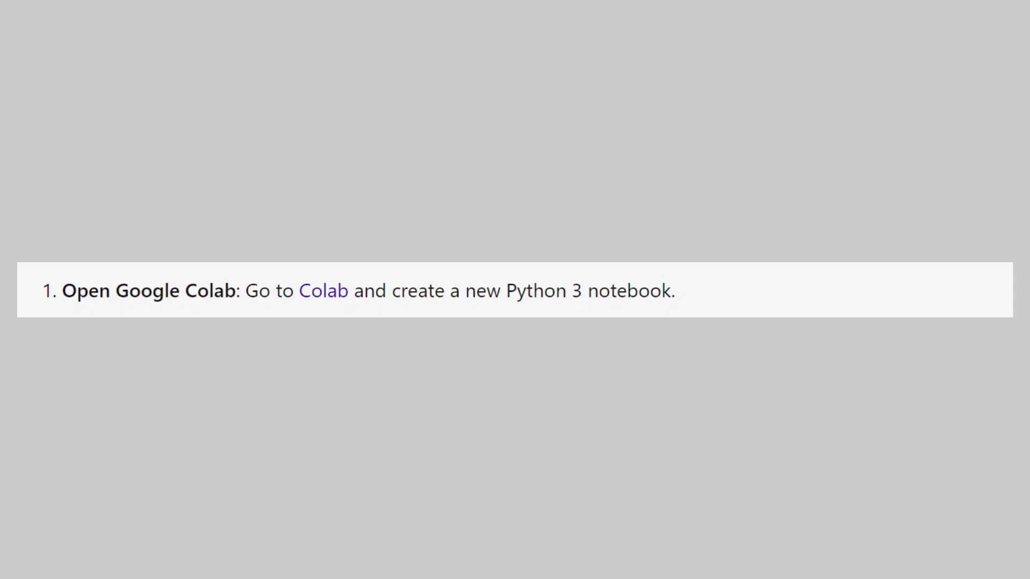
Scroll from the Open Google Colab slide to the Modify and Save slide, showing the subscribe overlay.
scroll(down, 3)
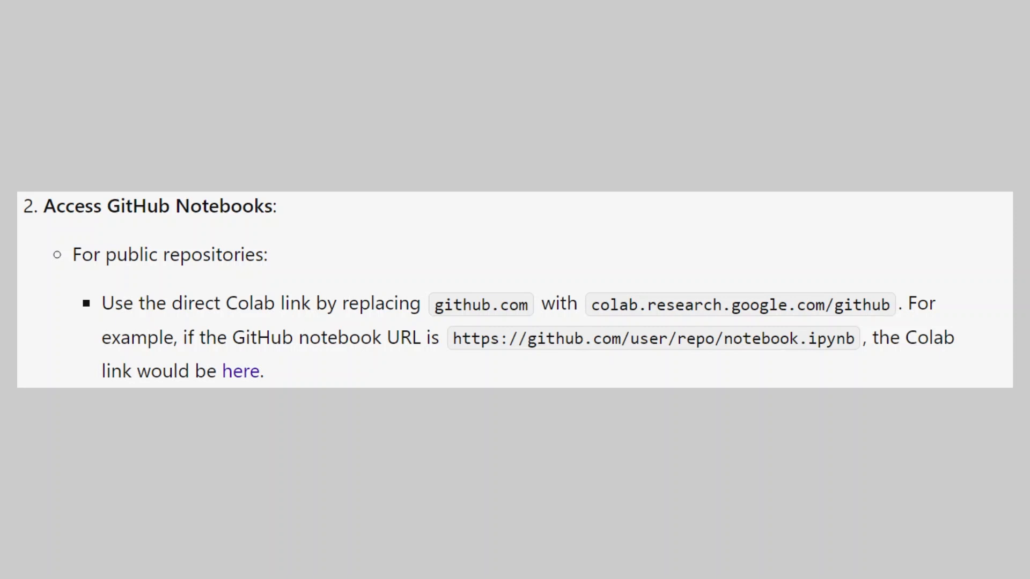
scroll(down, 3)
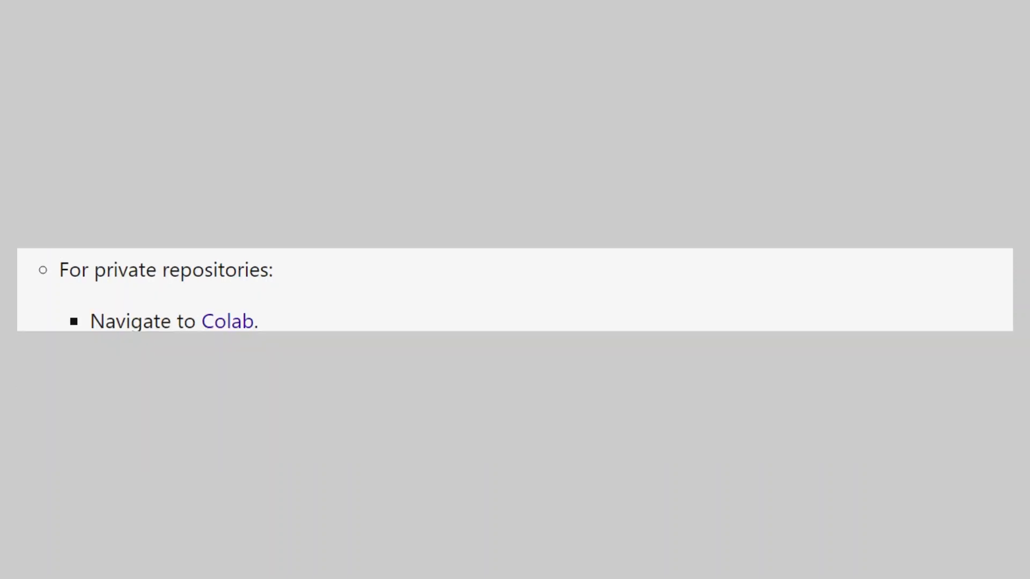
scroll(down, 3)
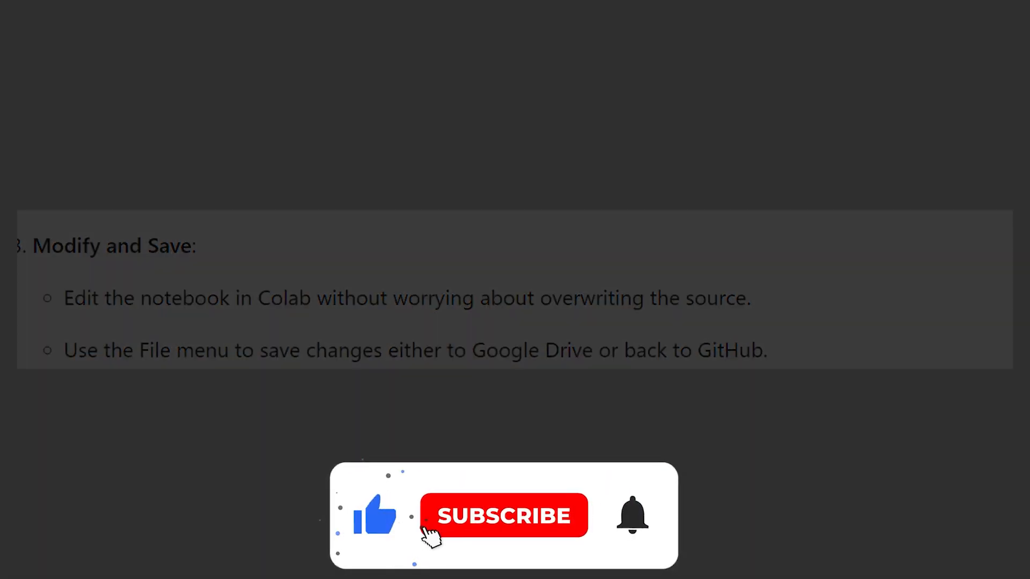
click(503, 515)
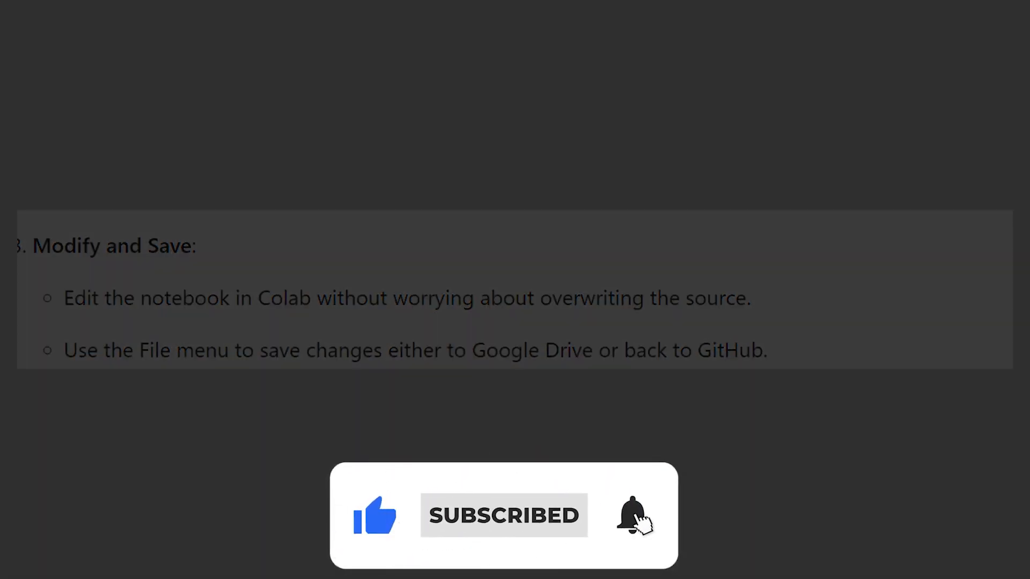